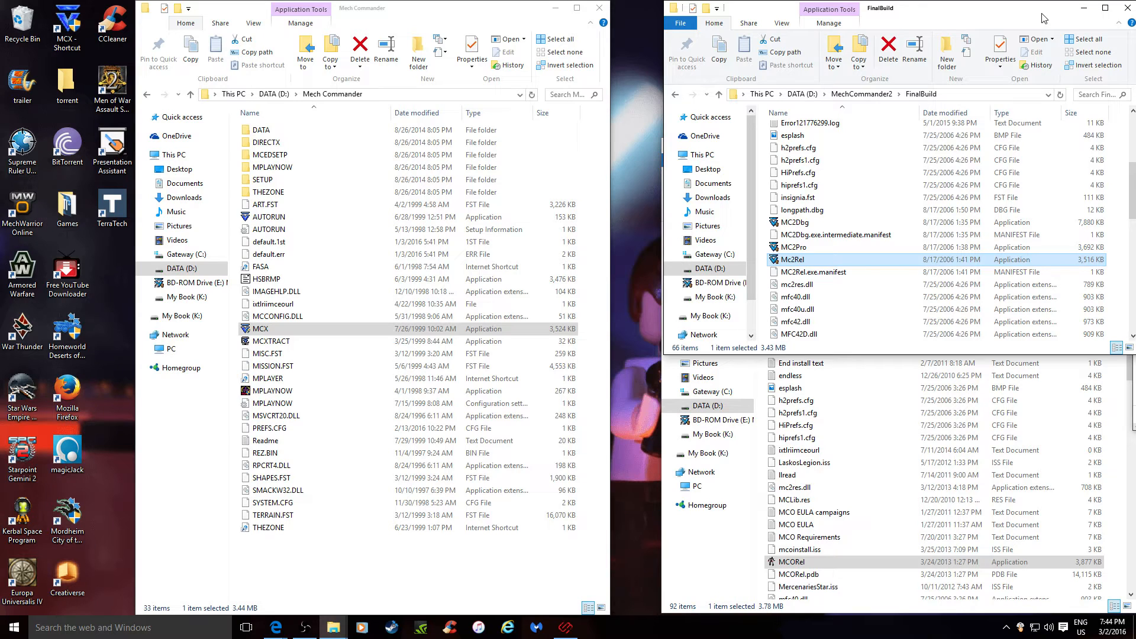
Step: Reopen the MechCommander2 FinalBuild folder and select the MCX executable in the Mech Commander folder
click(261, 327)
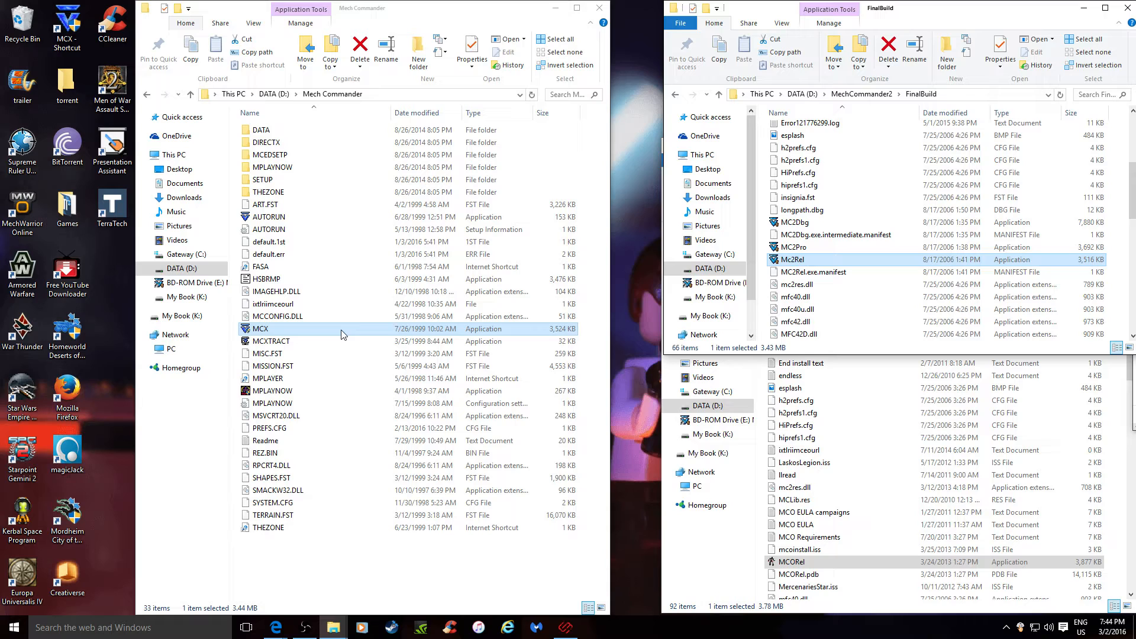
mouse_move(792, 270)
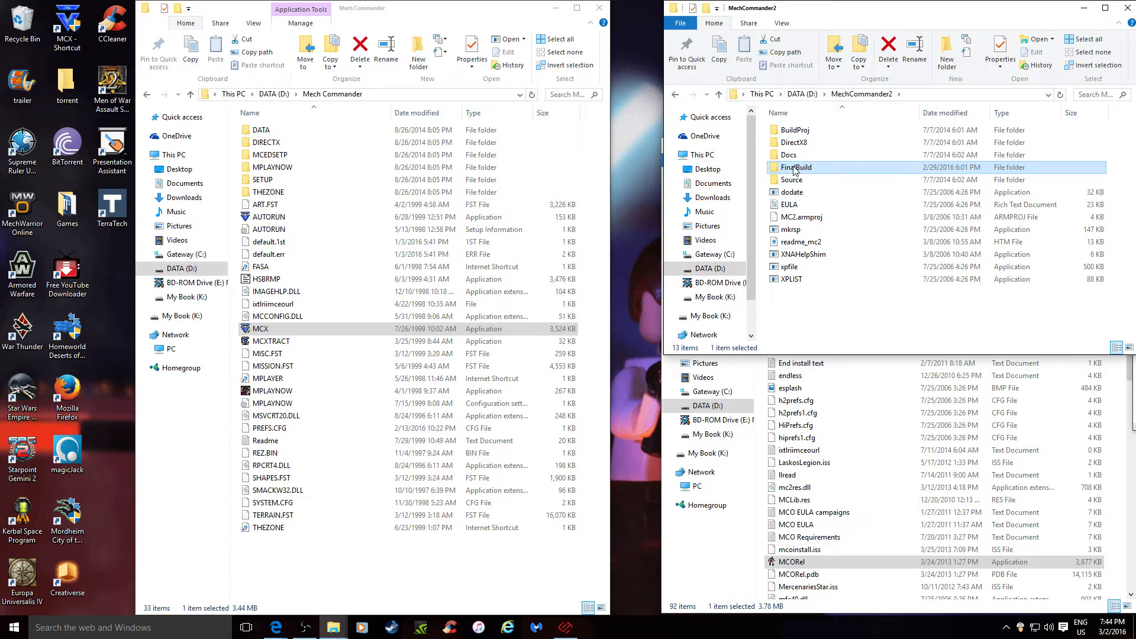
double_click(796, 167)
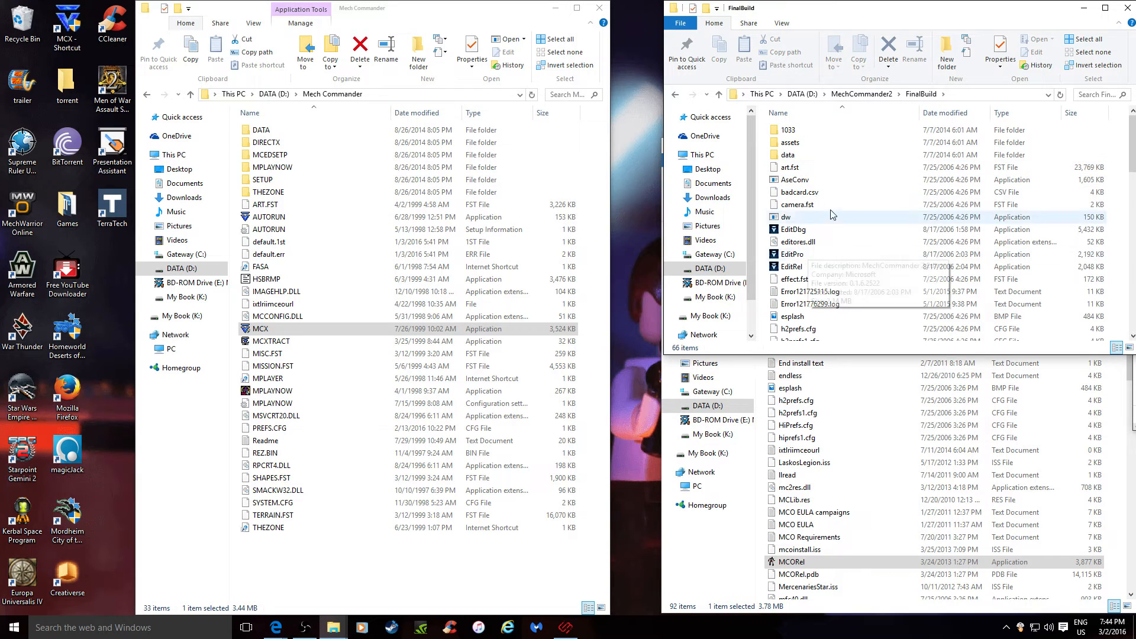
scroll(down, 3)
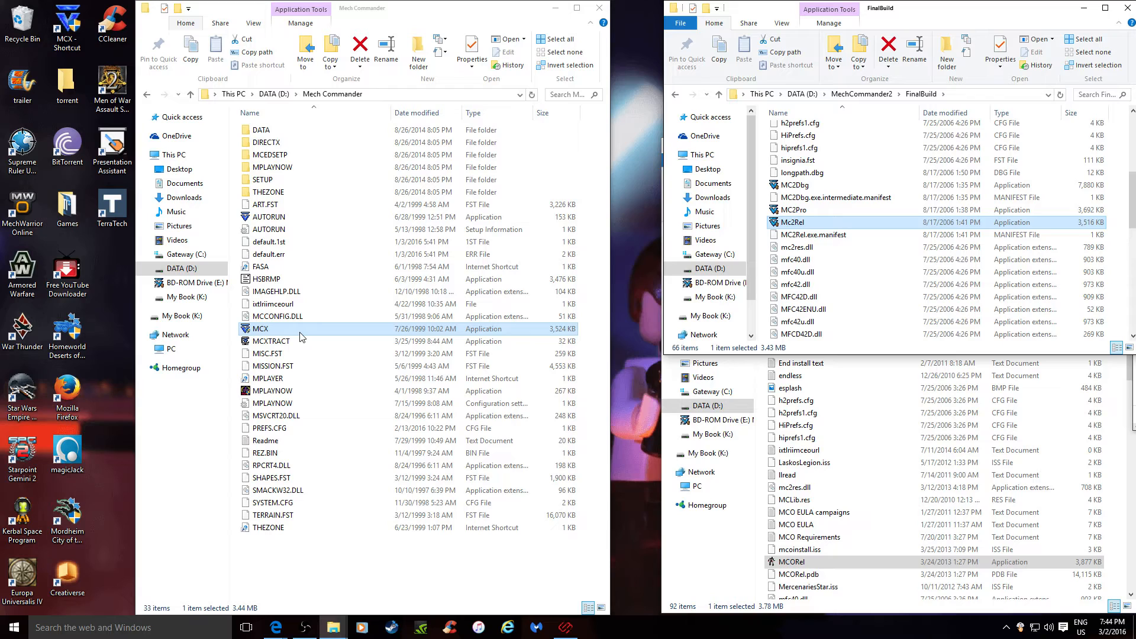
click(277, 316)
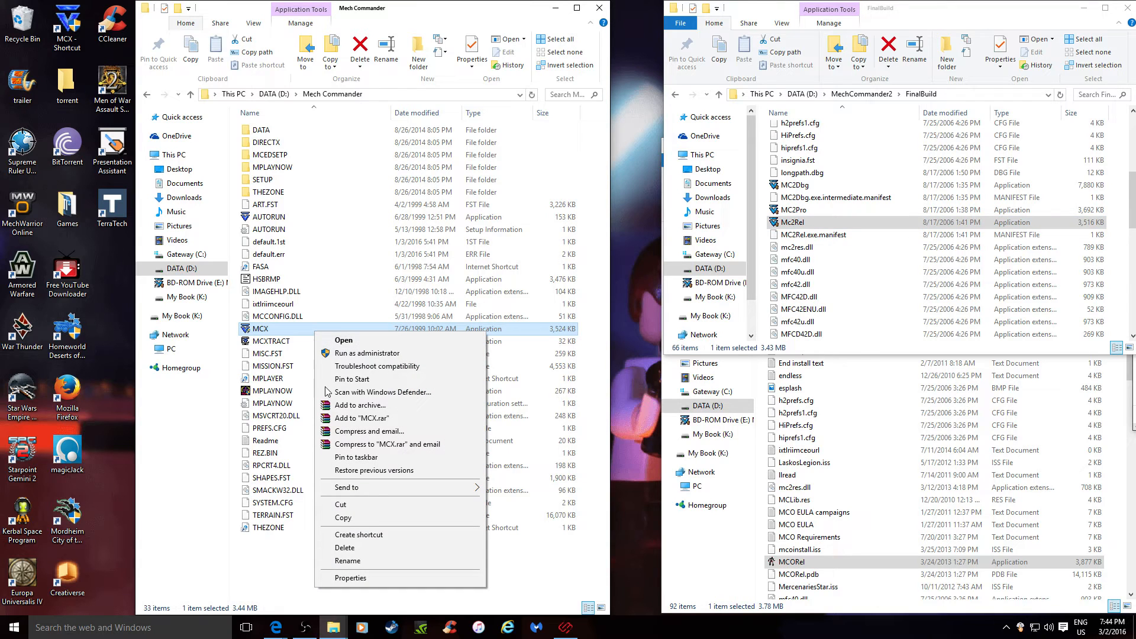
Step: Show the Compatibility properties for both MCX and Mc2Rel
click(350, 578)
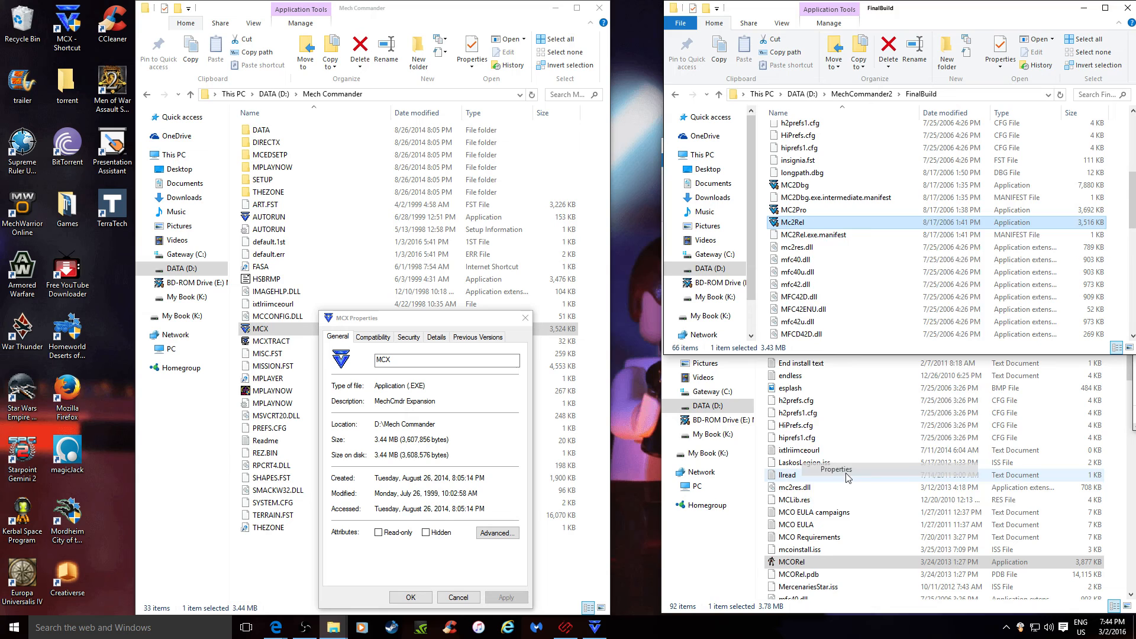
click(833, 468)
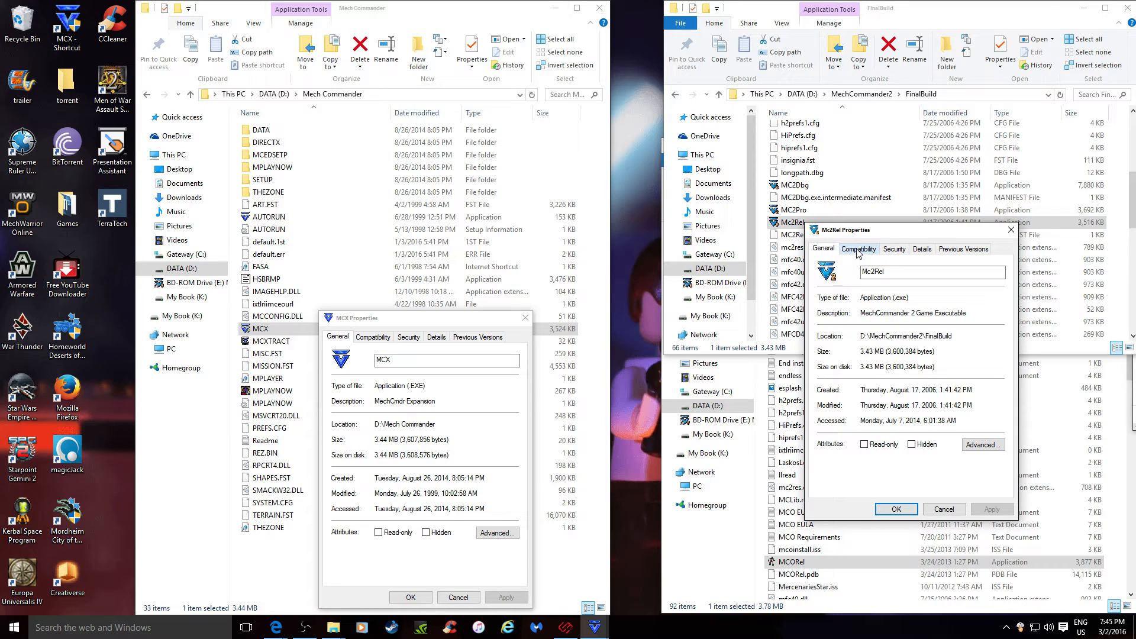
click(857, 248)
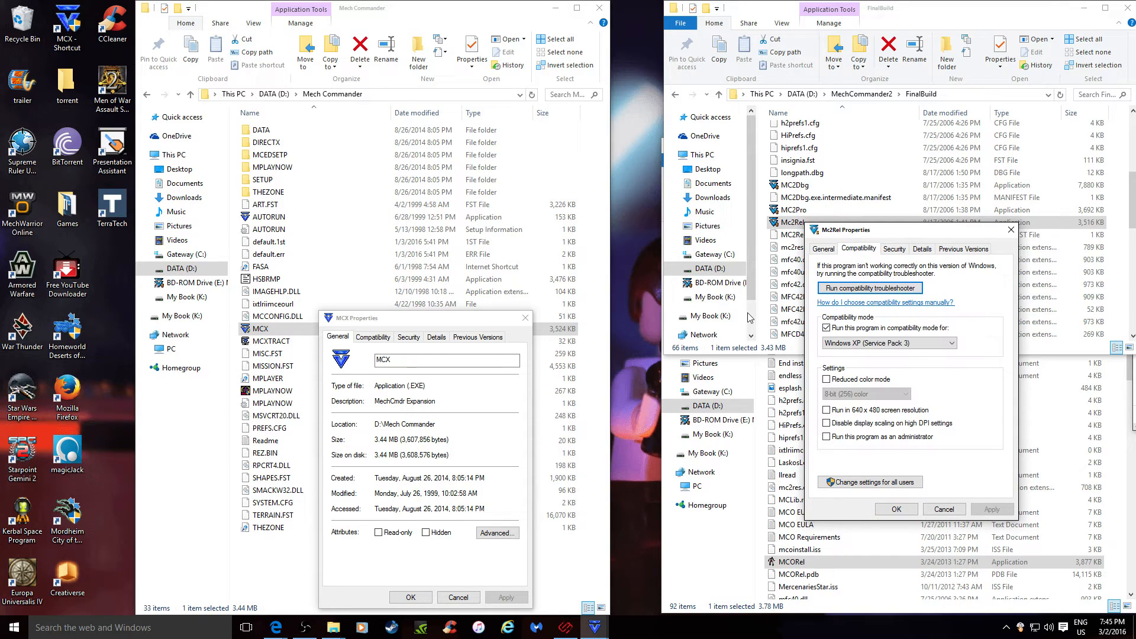
click(373, 336)
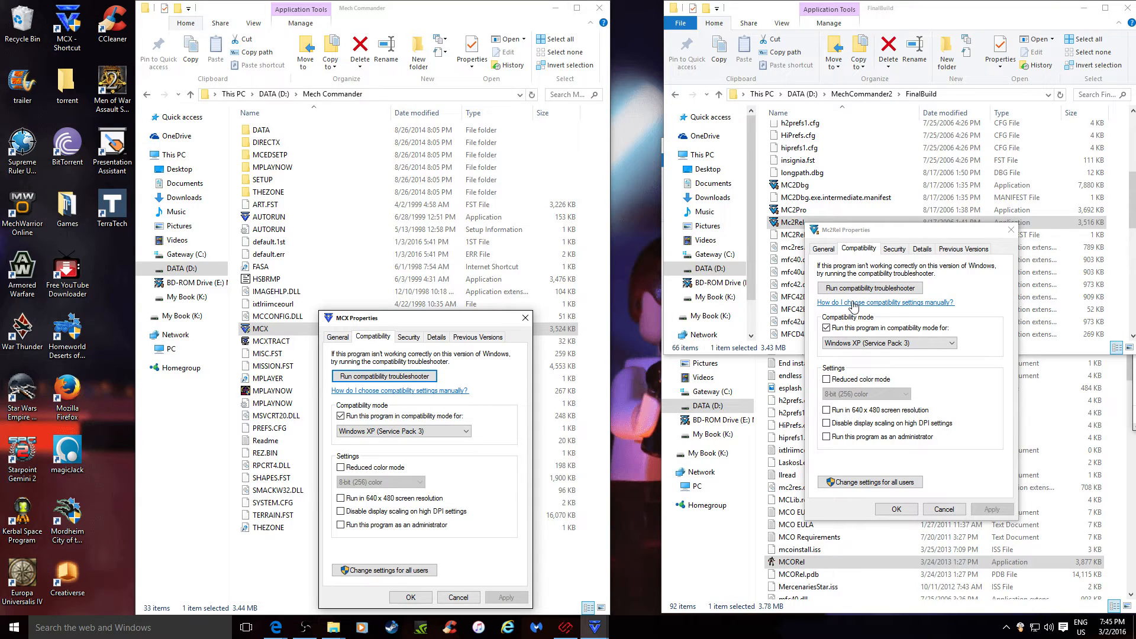
mouse_move(869, 288)
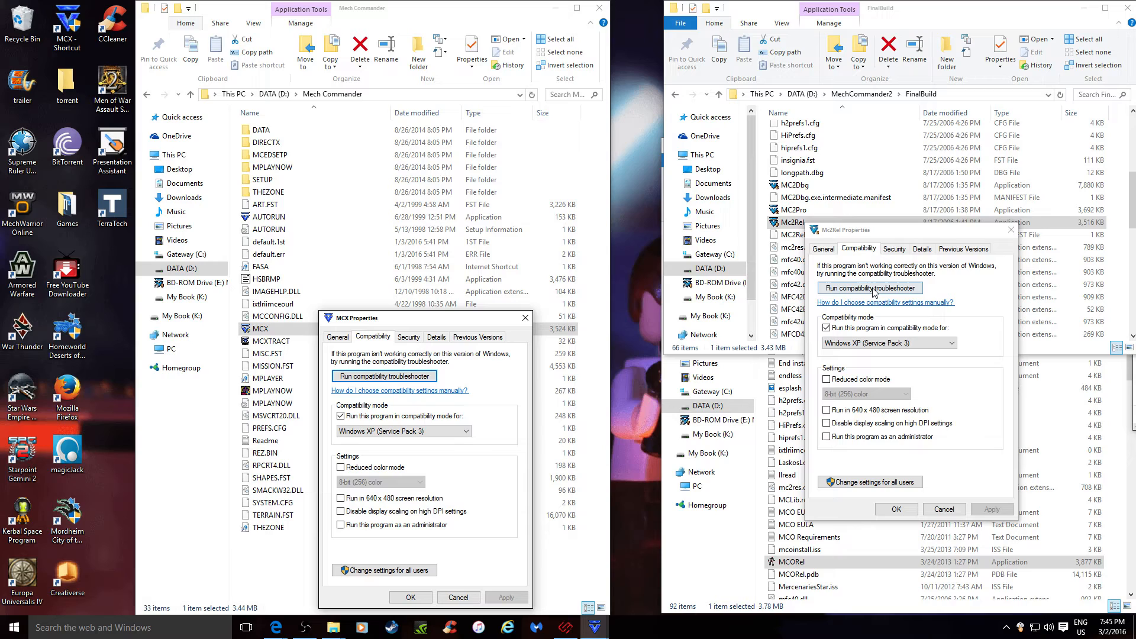
mouse_move(1004, 362)
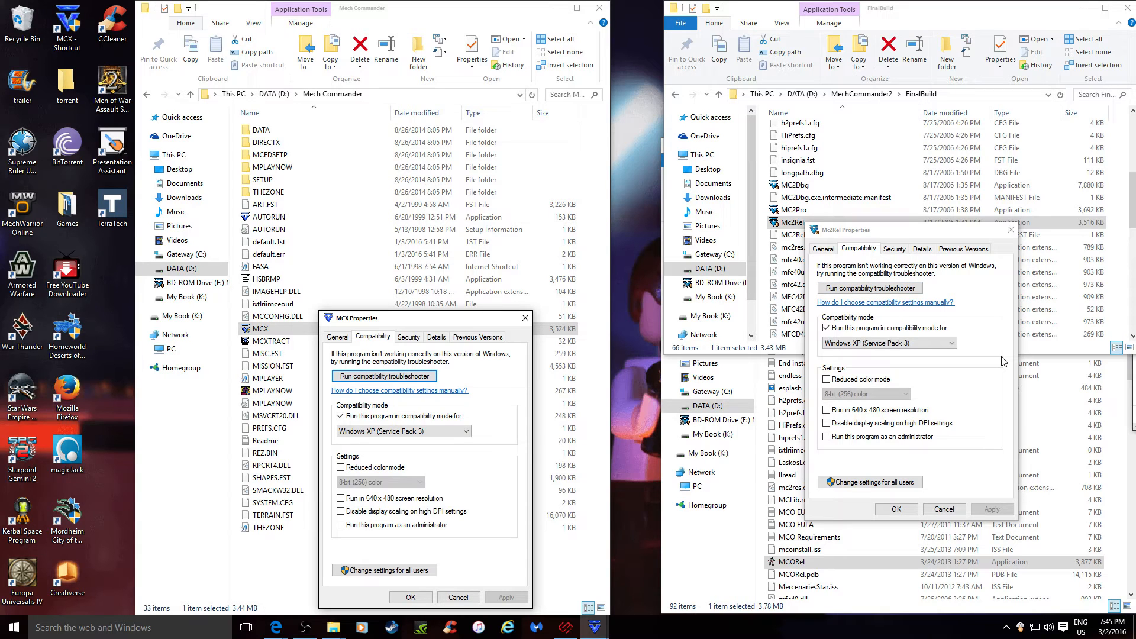
mouse_move(987, 356)
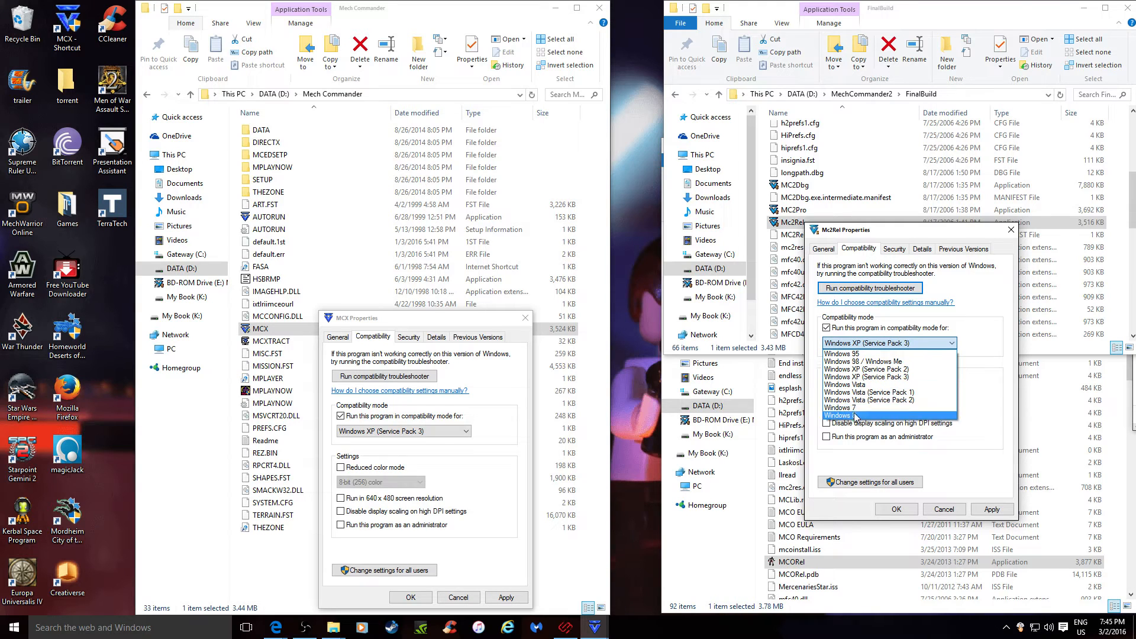
Step: Set the compatibility mode to Windows XP (Service Pack 3) after briefly picking Windows 8
click(854, 416)
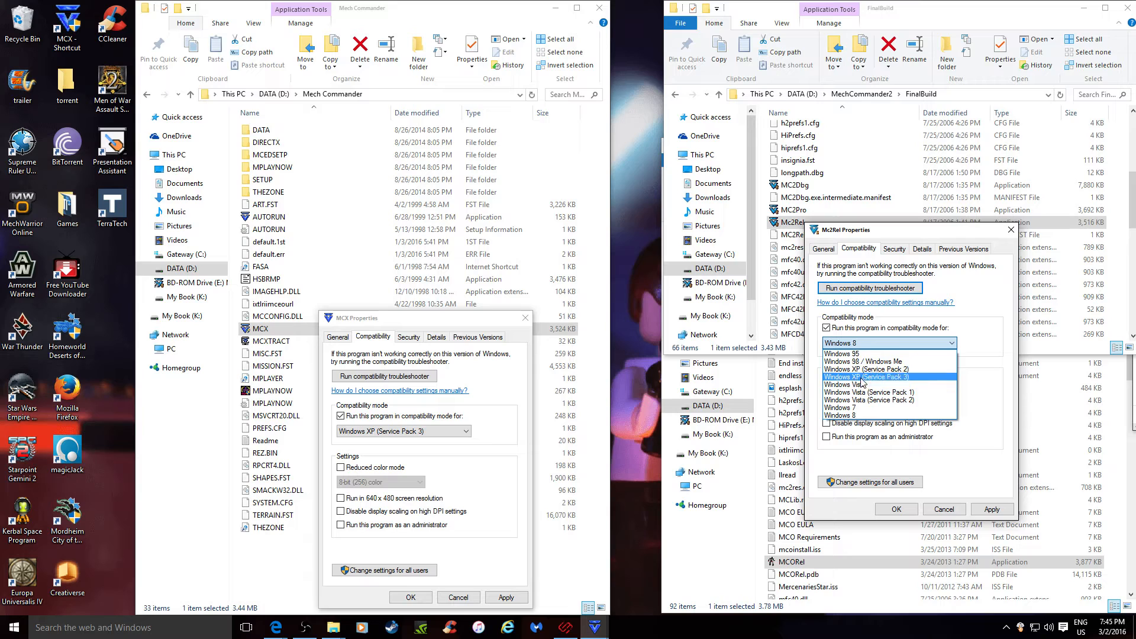
click(885, 376)
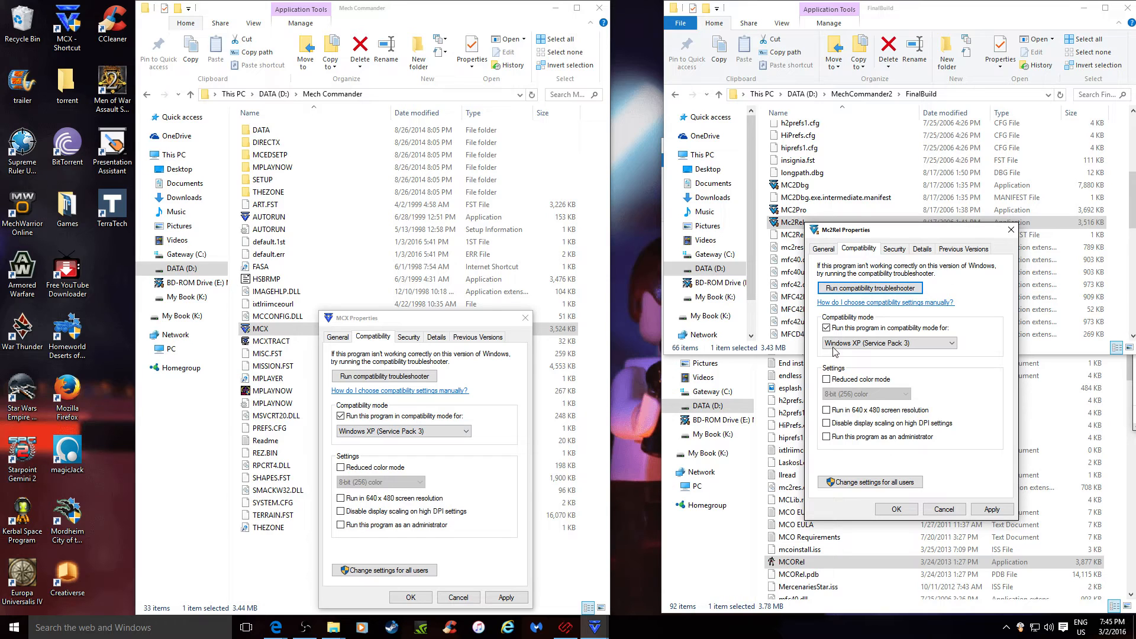
click(950, 343)
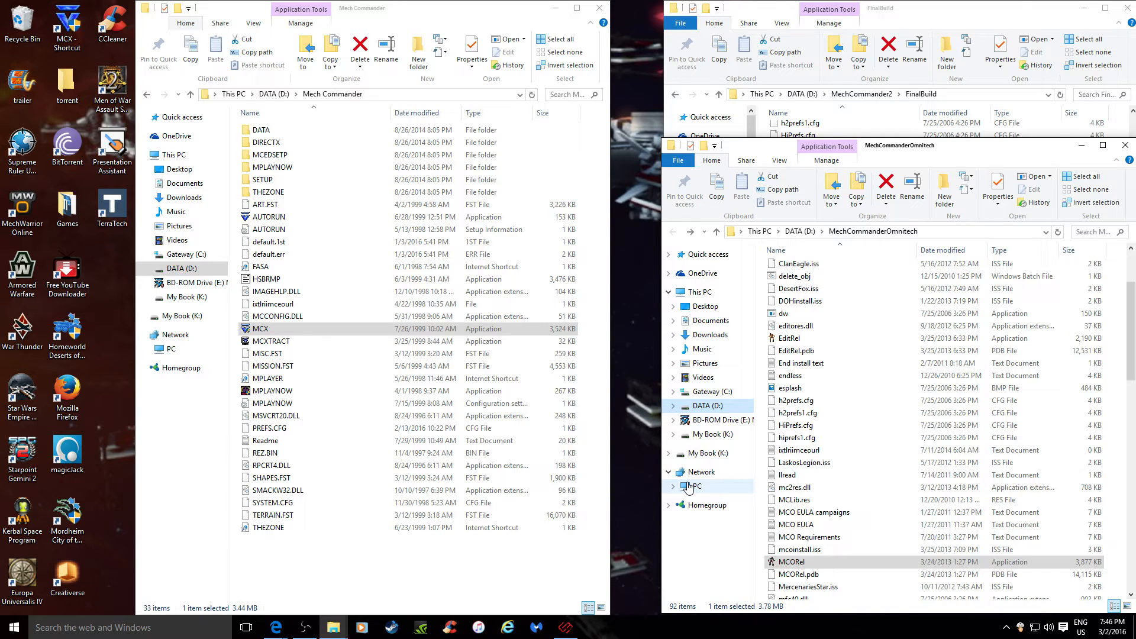
click(676, 472)
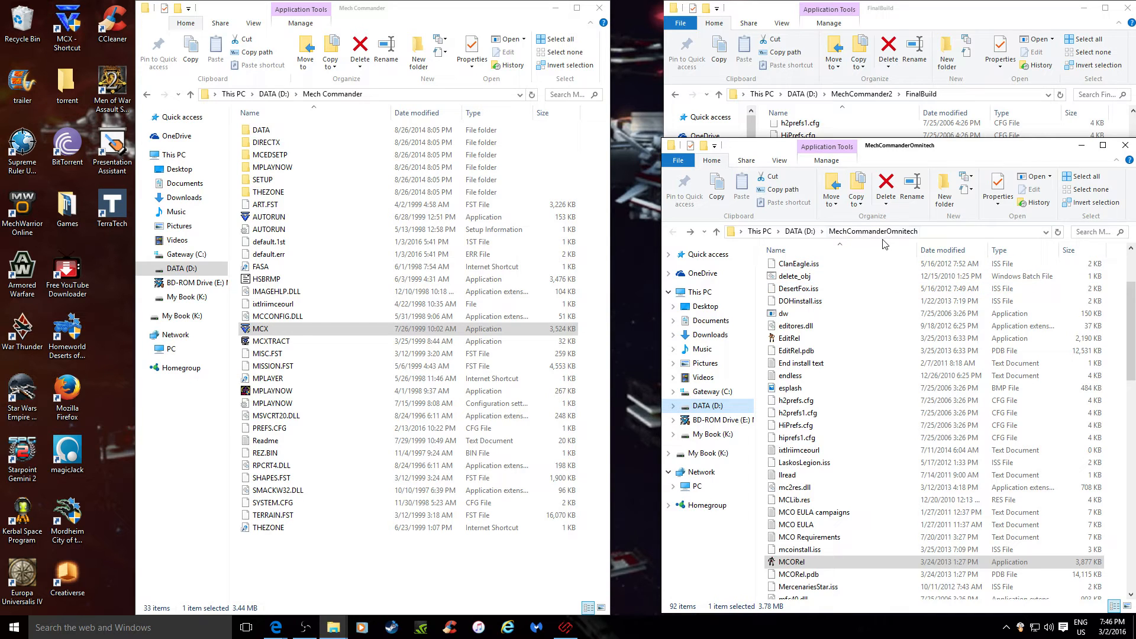
mouse_move(941, 236)
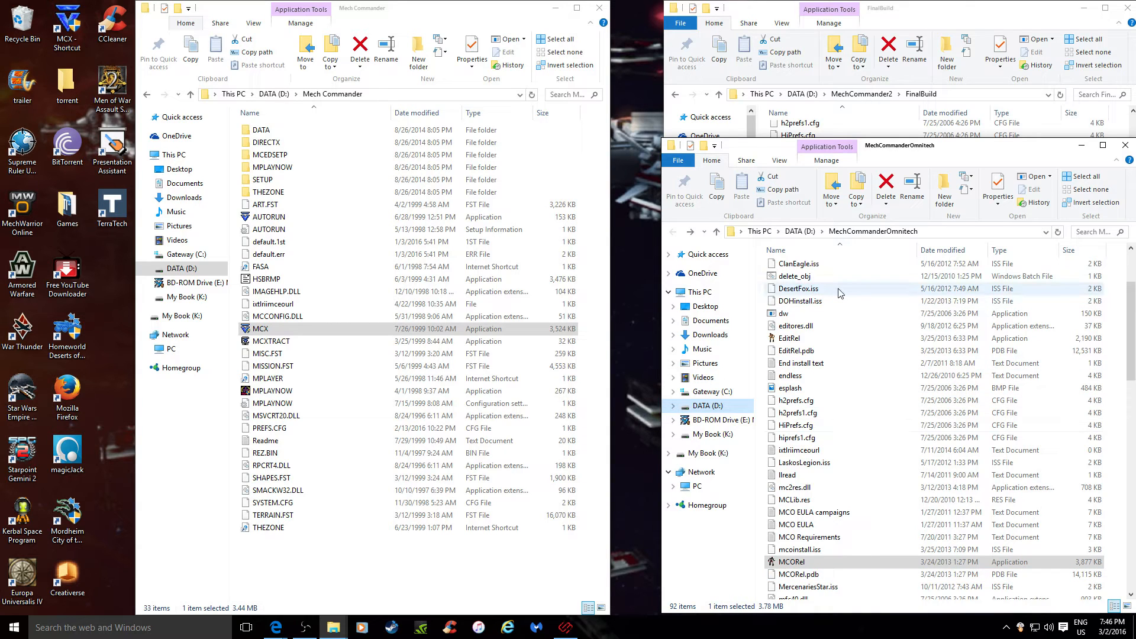
mouse_move(794, 288)
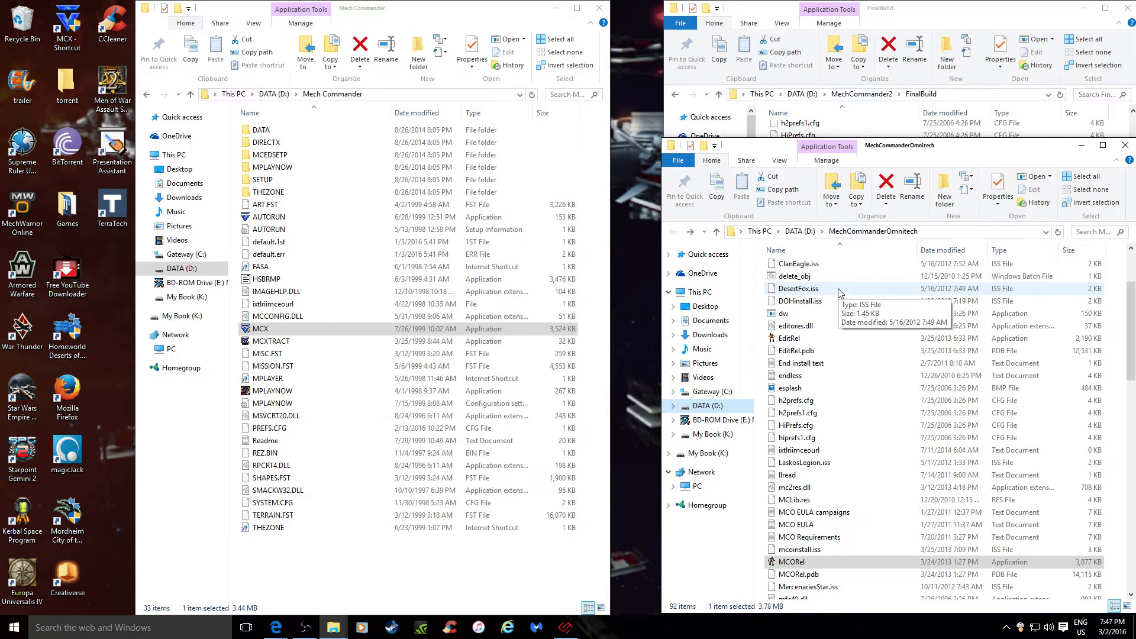
mouse_move(843, 293)
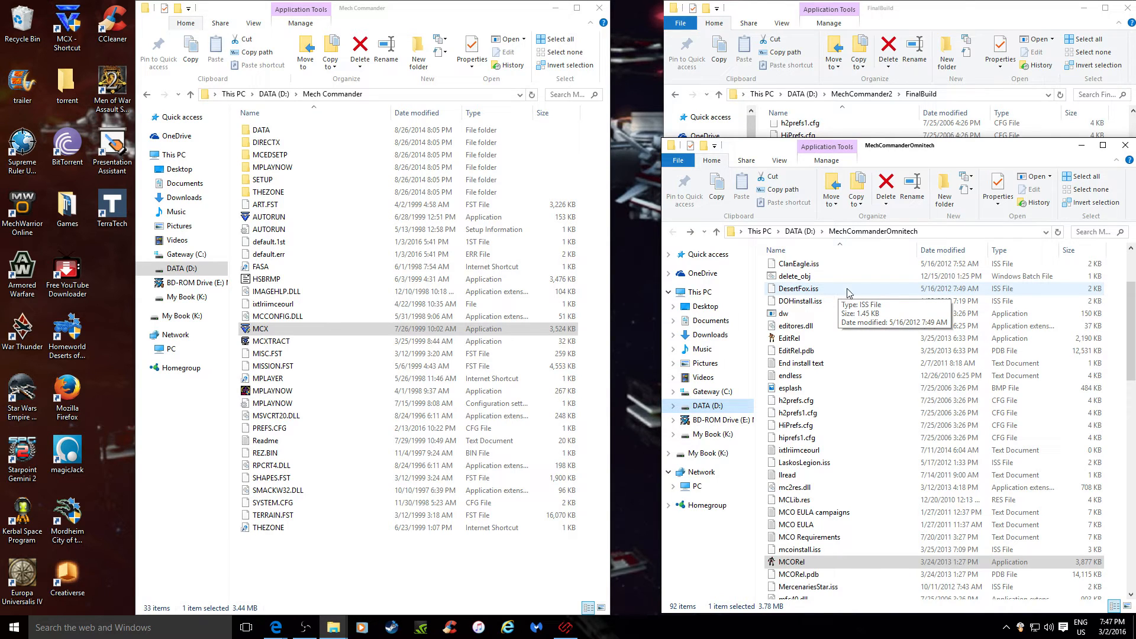
right_click(791, 561)
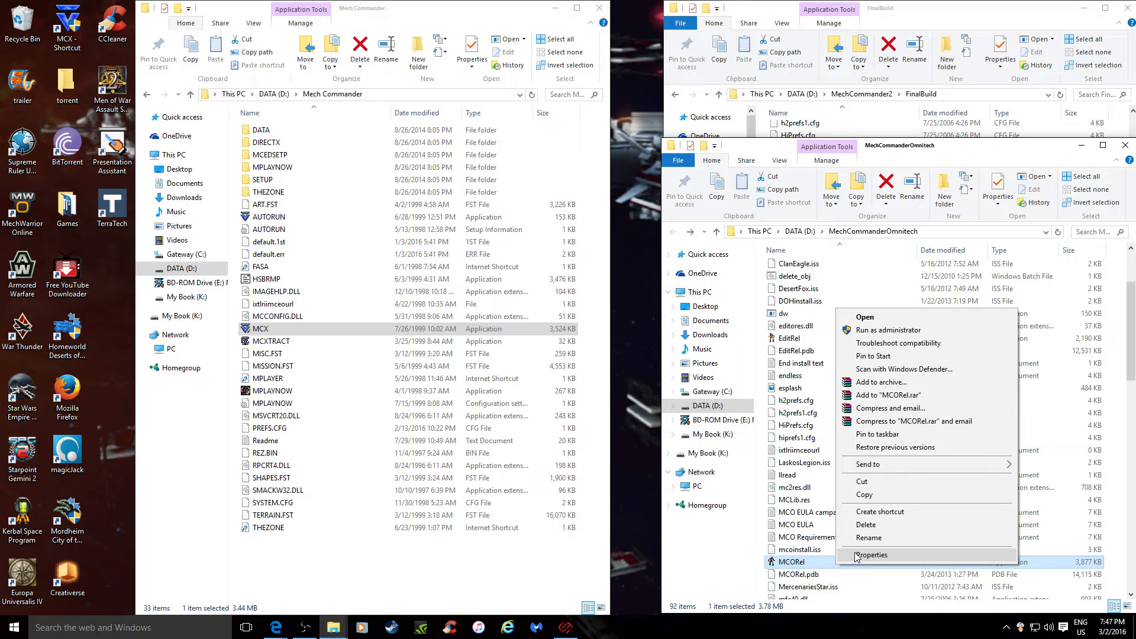
click(872, 554)
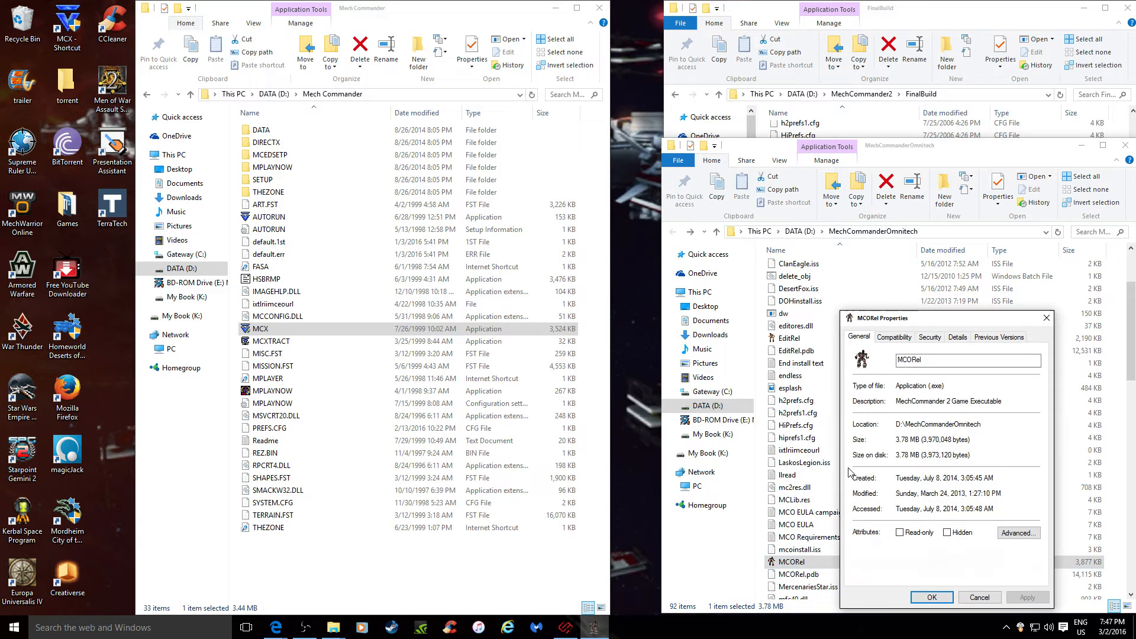
click(895, 336)
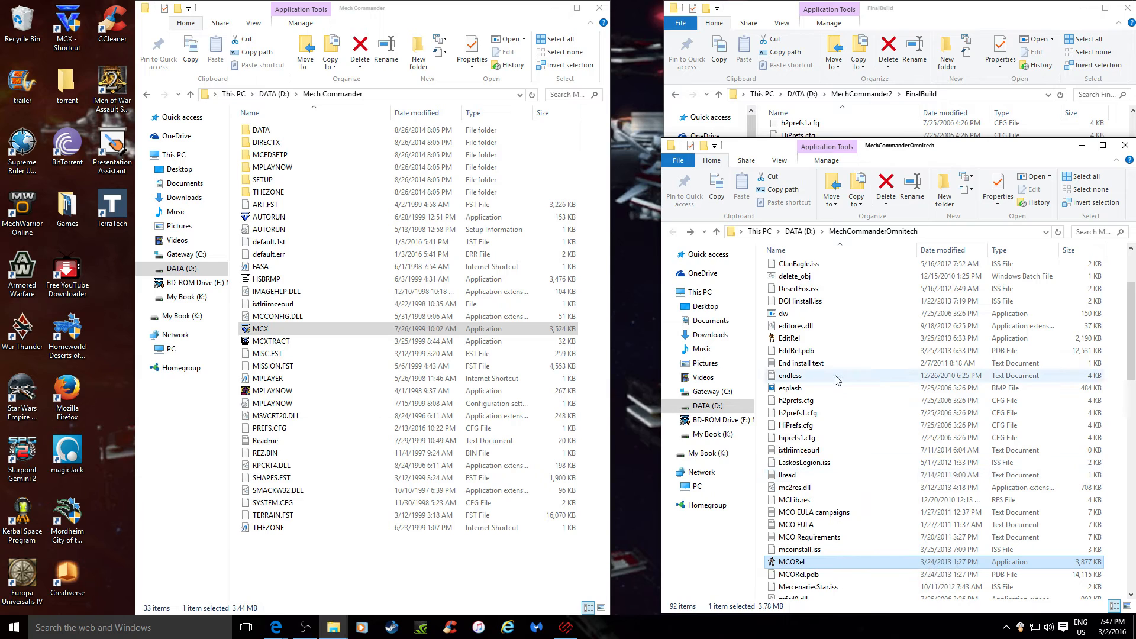
mouse_move(801, 364)
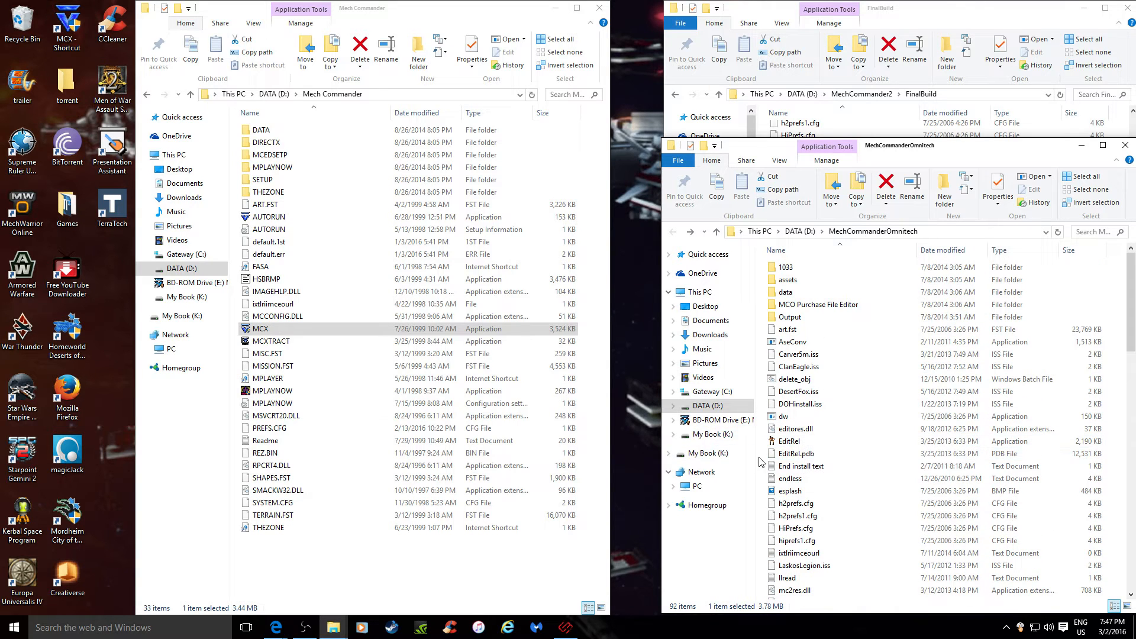
mouse_move(801, 467)
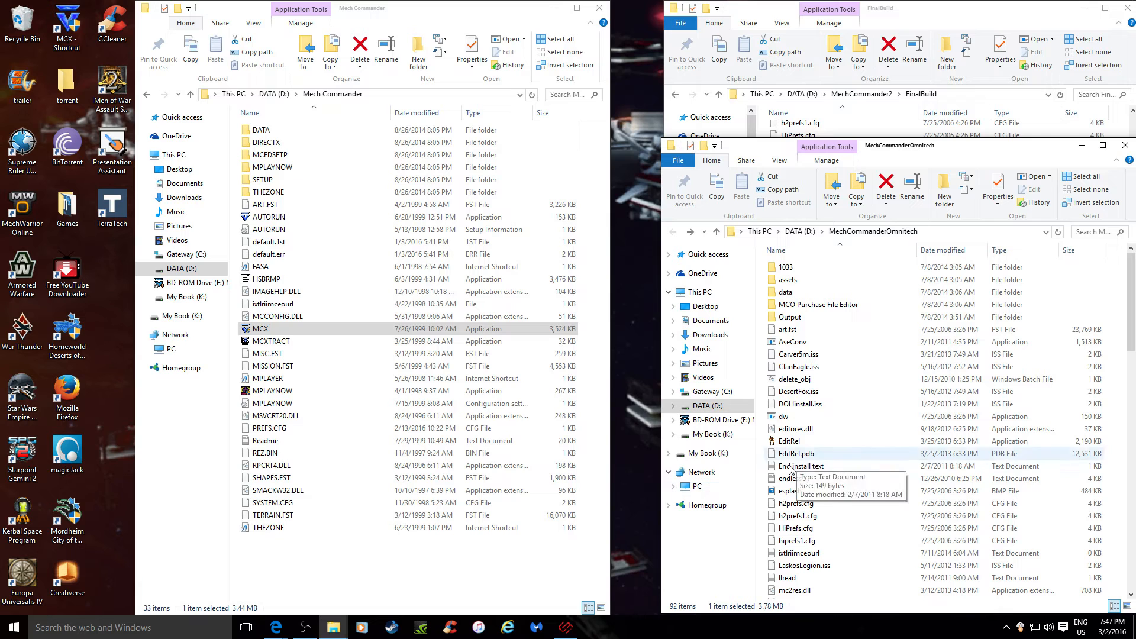
Step: Switch to Edge and show the ModDB MechCommander Omnitech downloads tab
click(275, 627)
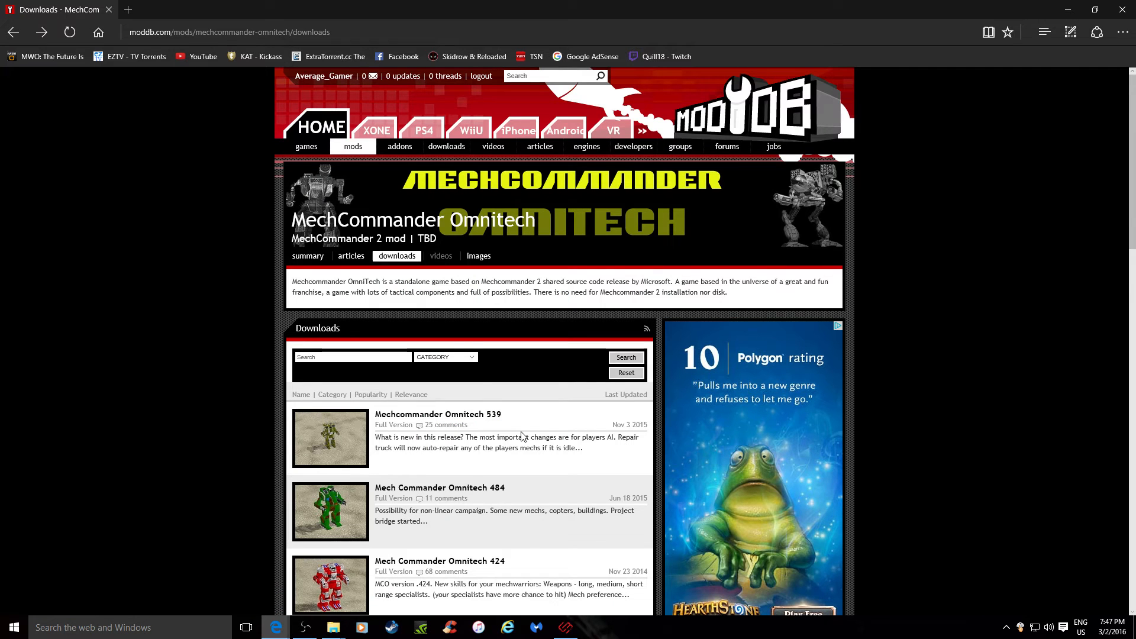
mouse_move(328, 57)
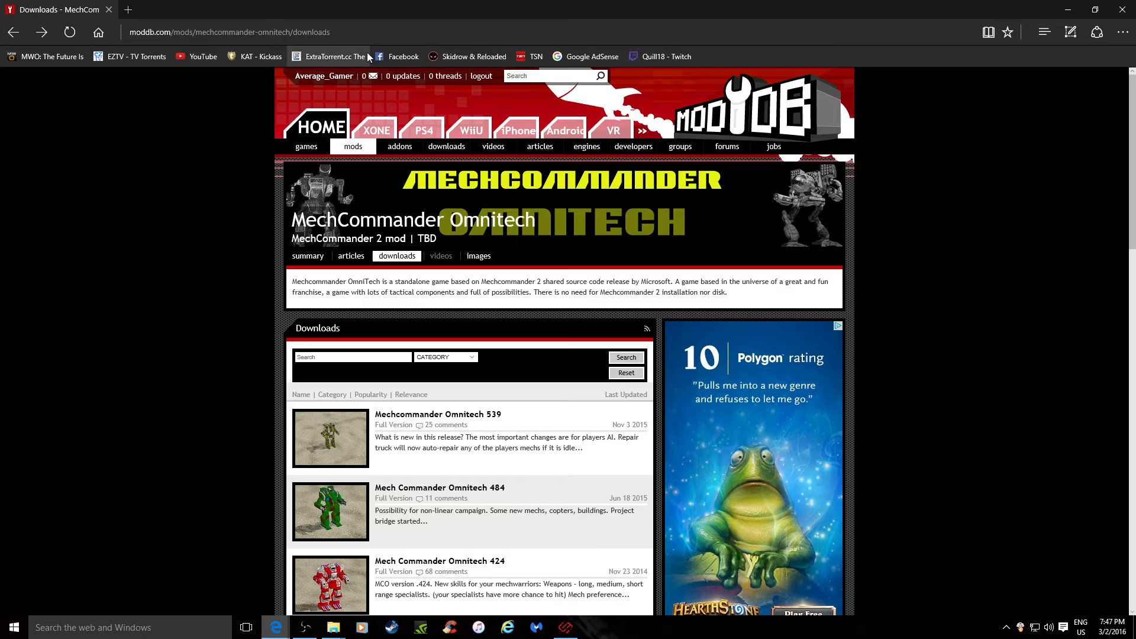
click(254, 31)
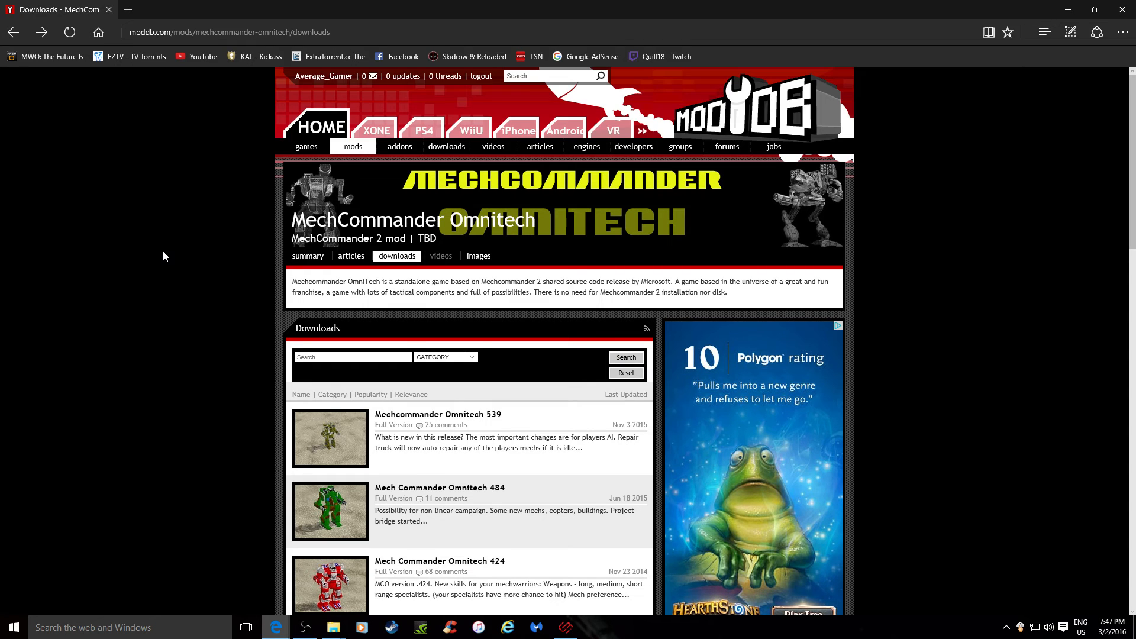
mouse_move(920, 237)
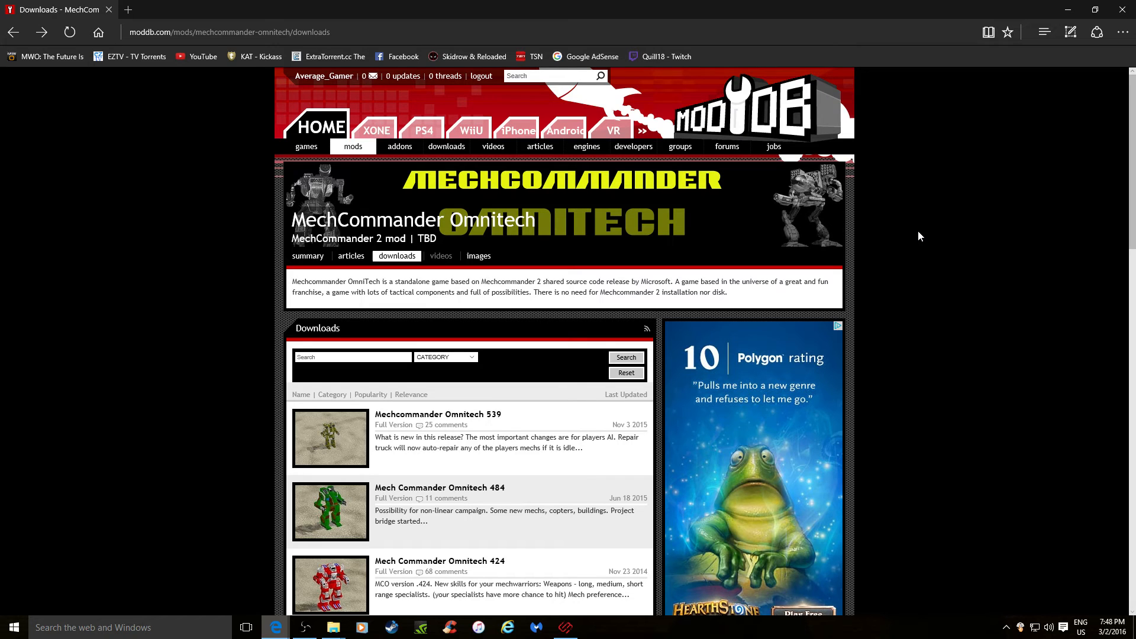
mouse_move(999, 115)
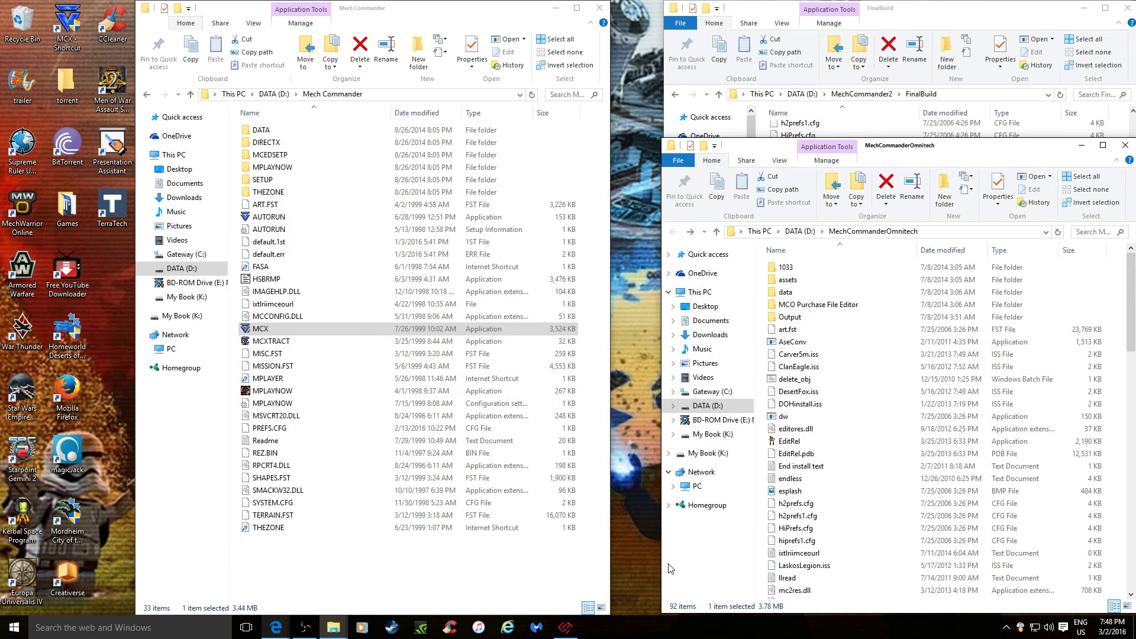
mouse_move(696, 562)
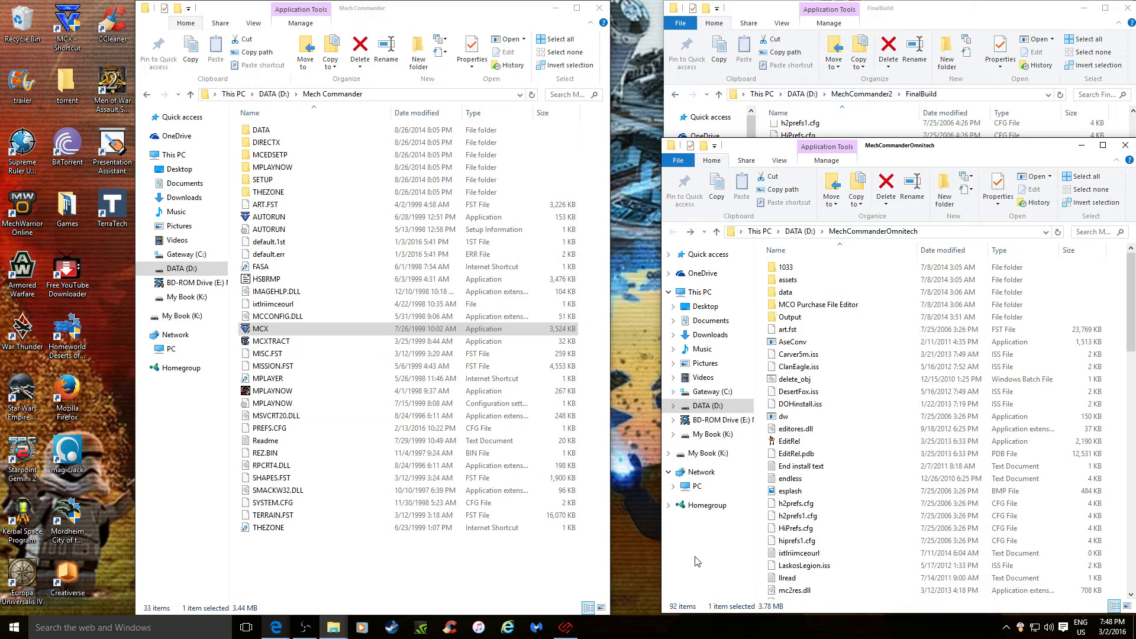
mouse_move(703, 569)
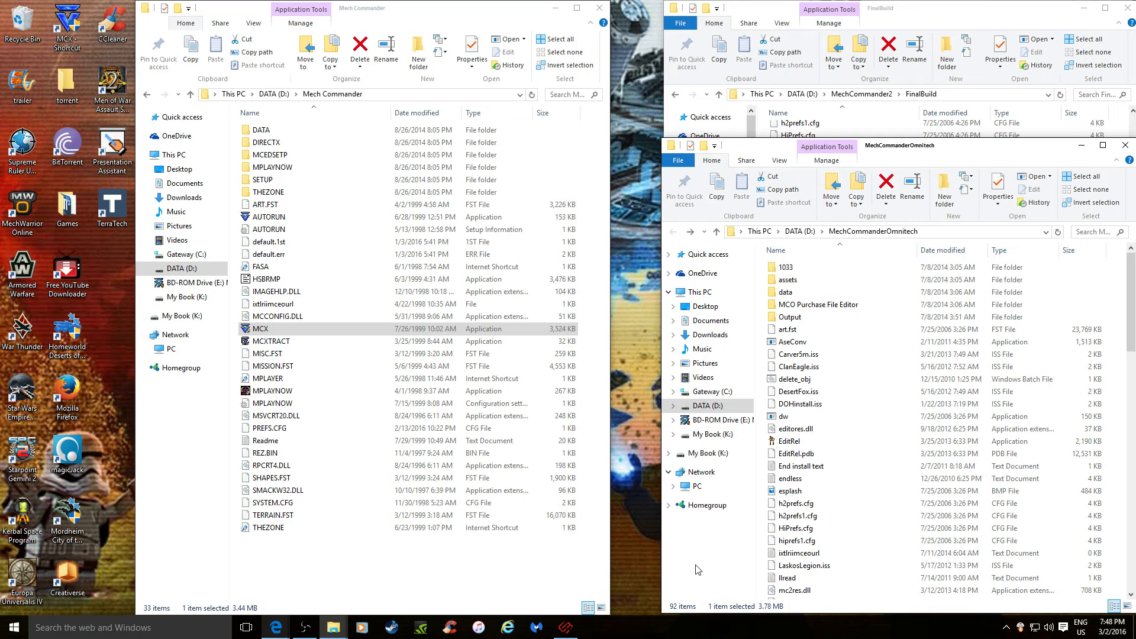
mouse_move(707, 556)
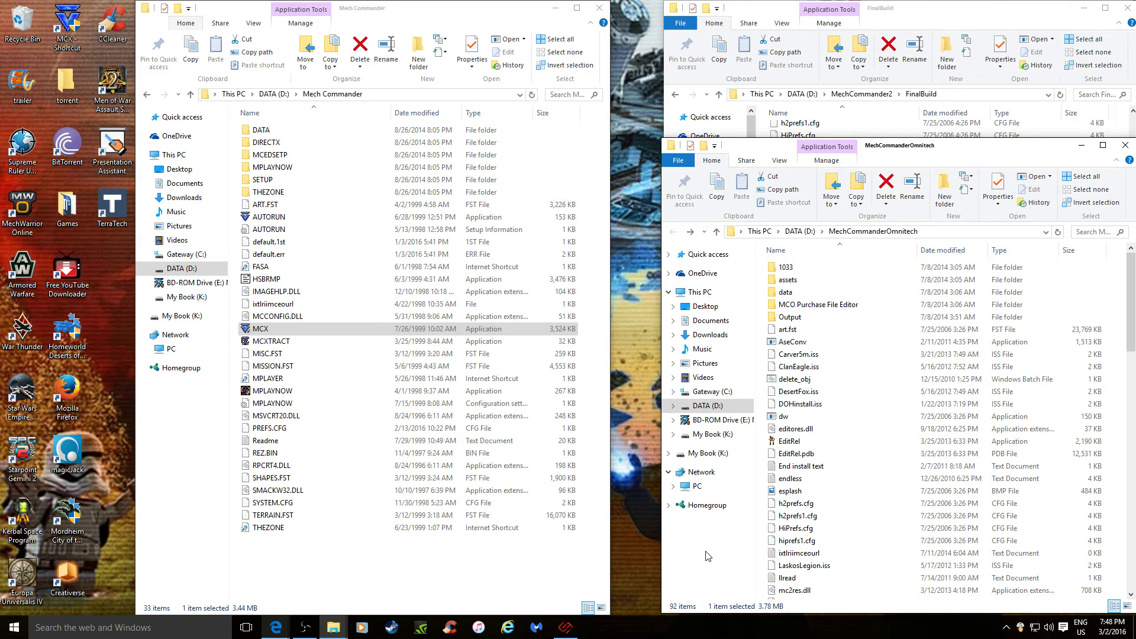
mouse_move(695, 573)
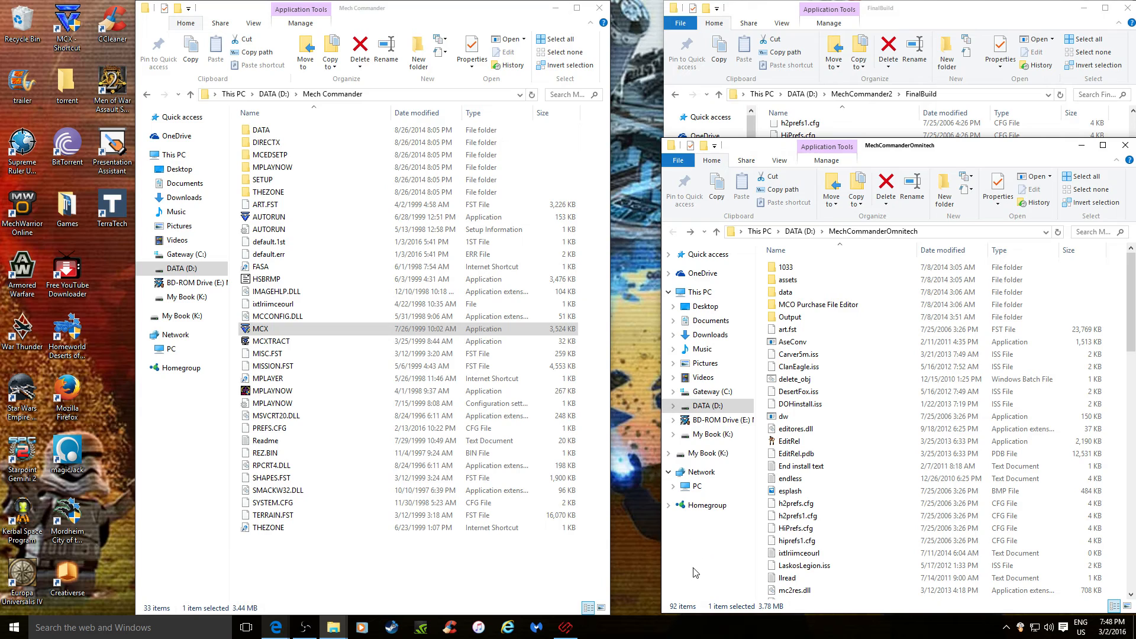
mouse_move(611, 557)
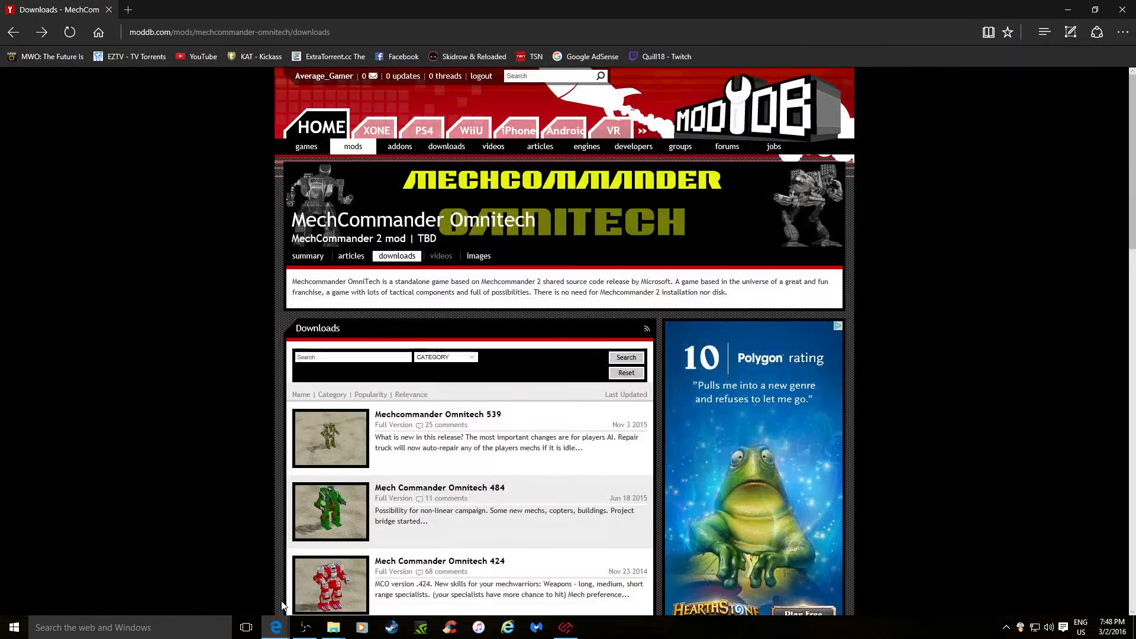
mouse_move(637, 290)
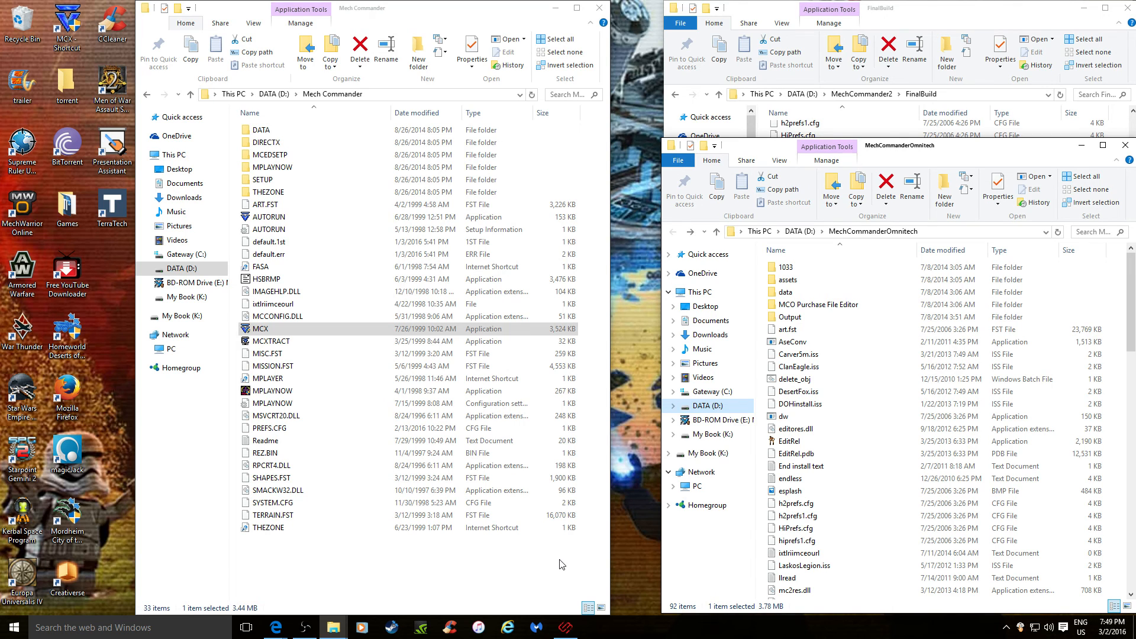
mouse_move(665, 556)
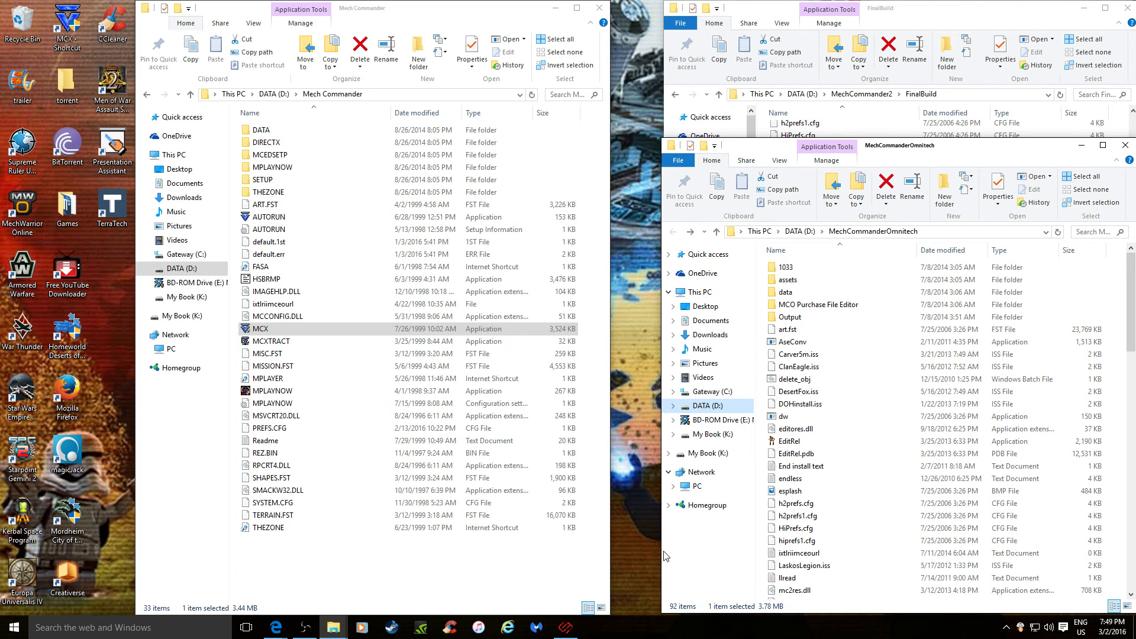
mouse_move(672, 553)
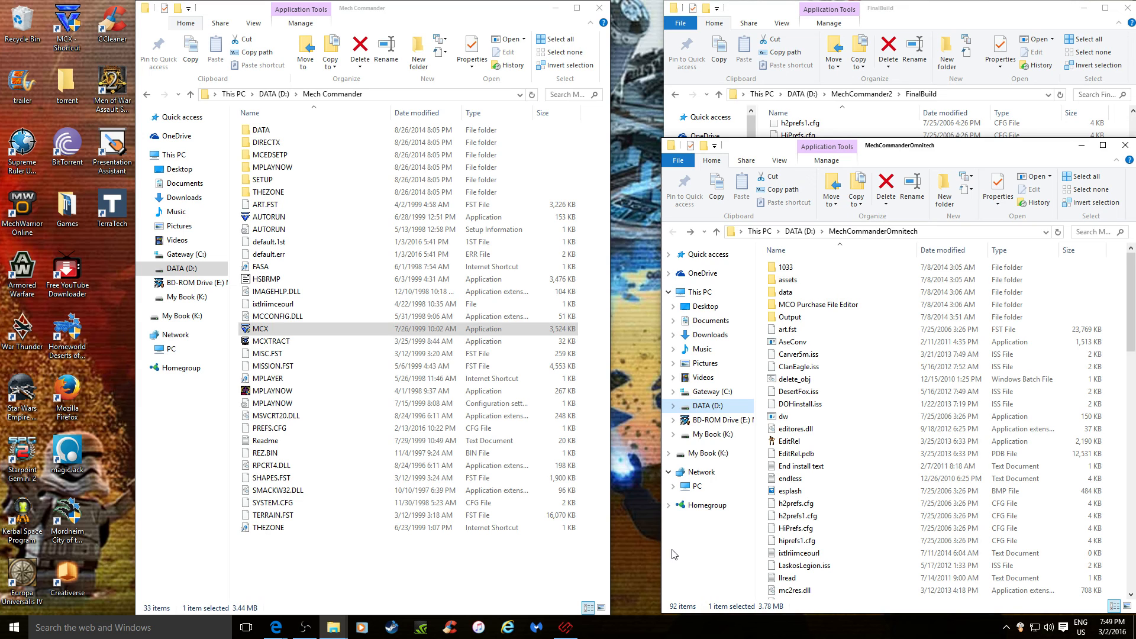